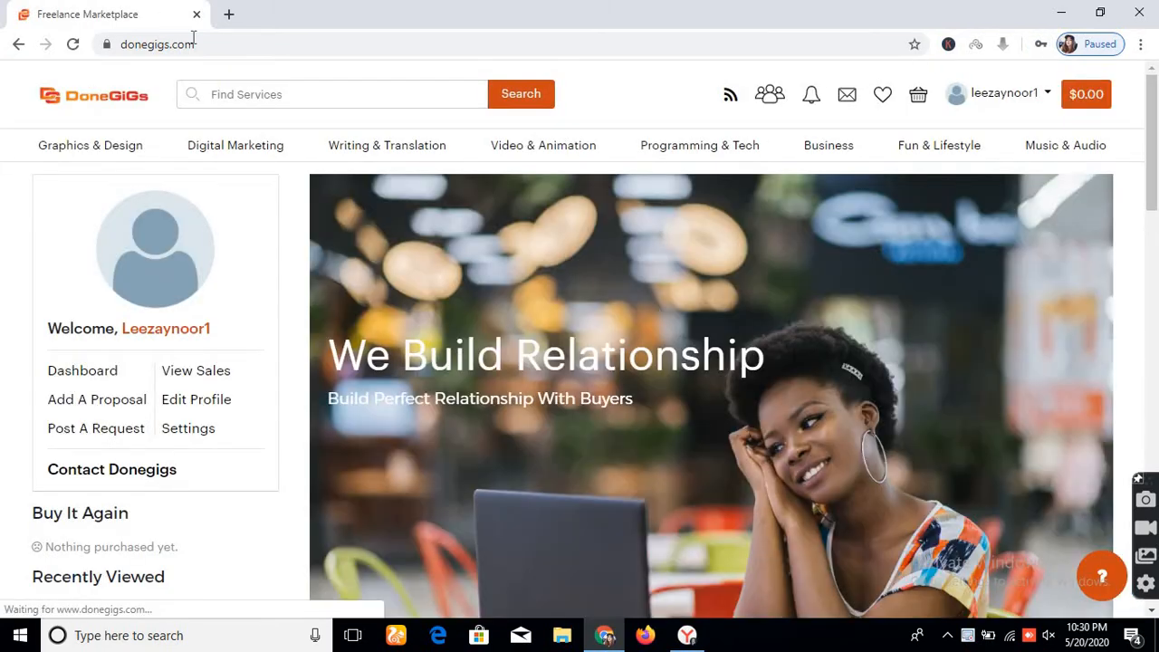
# Go from the marketplace home page into Edit Profile from the dashboard sidebar.
pyautogui.click(543, 145)
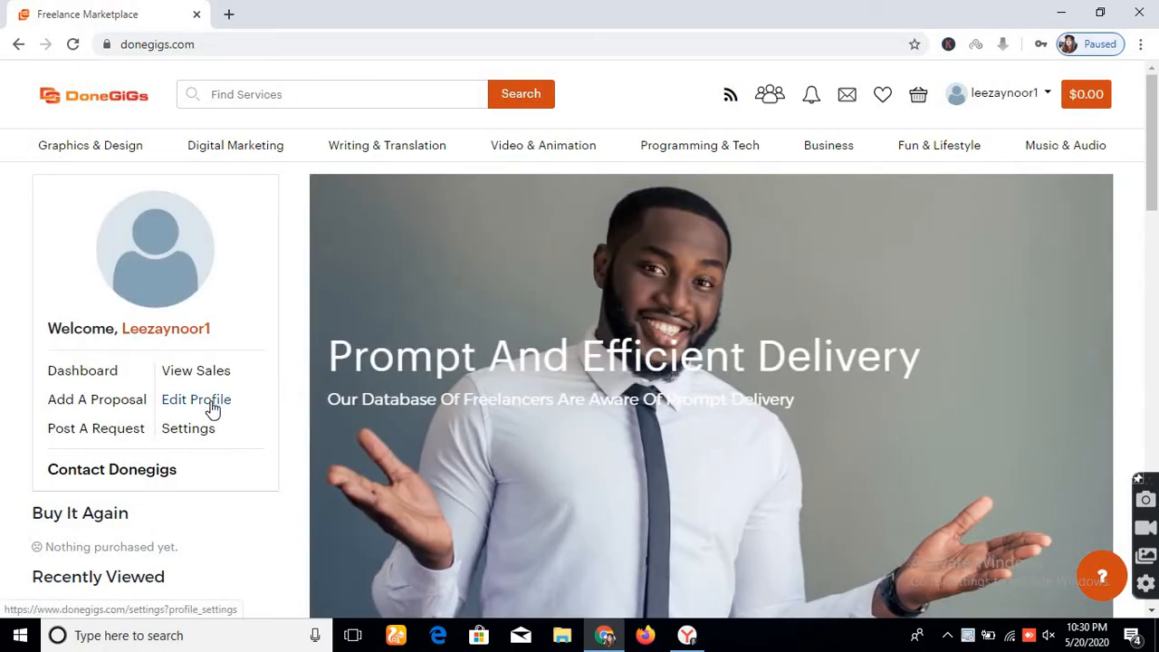
pyautogui.moveTo(212, 409)
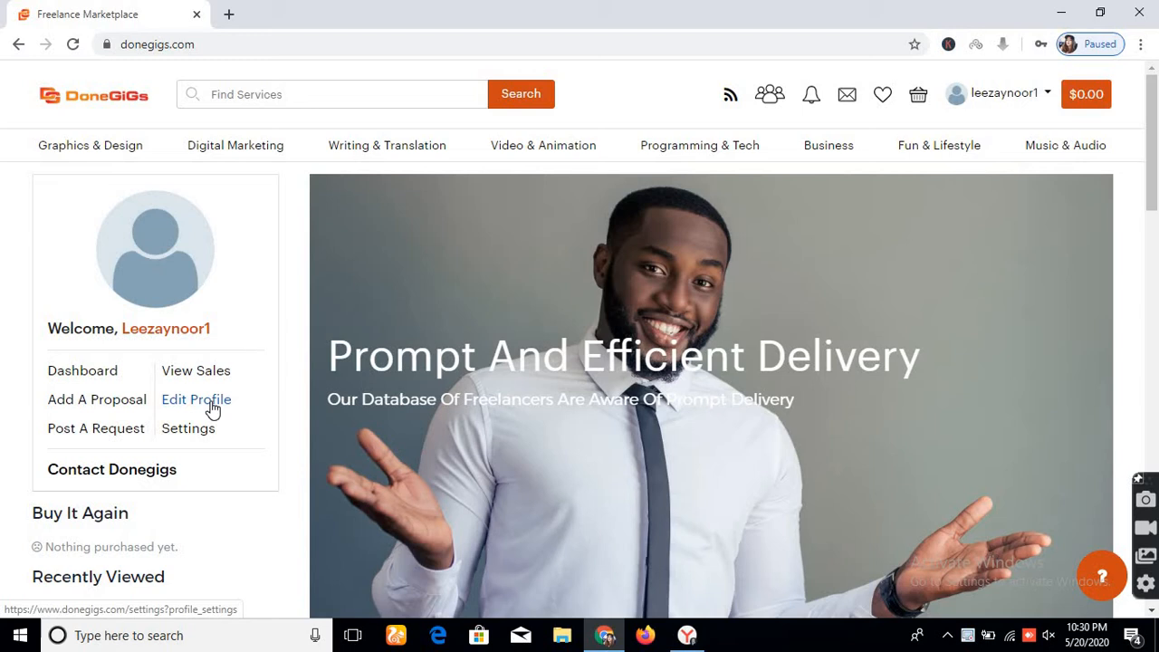
pyautogui.click(197, 400)
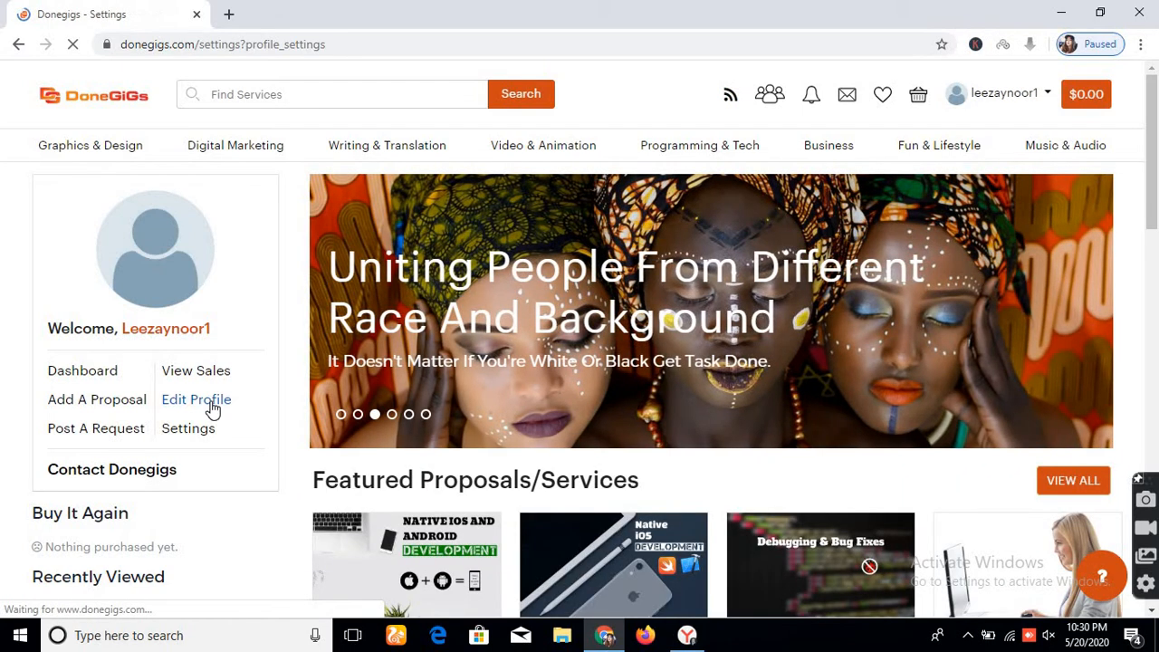
pyautogui.click(195, 399)
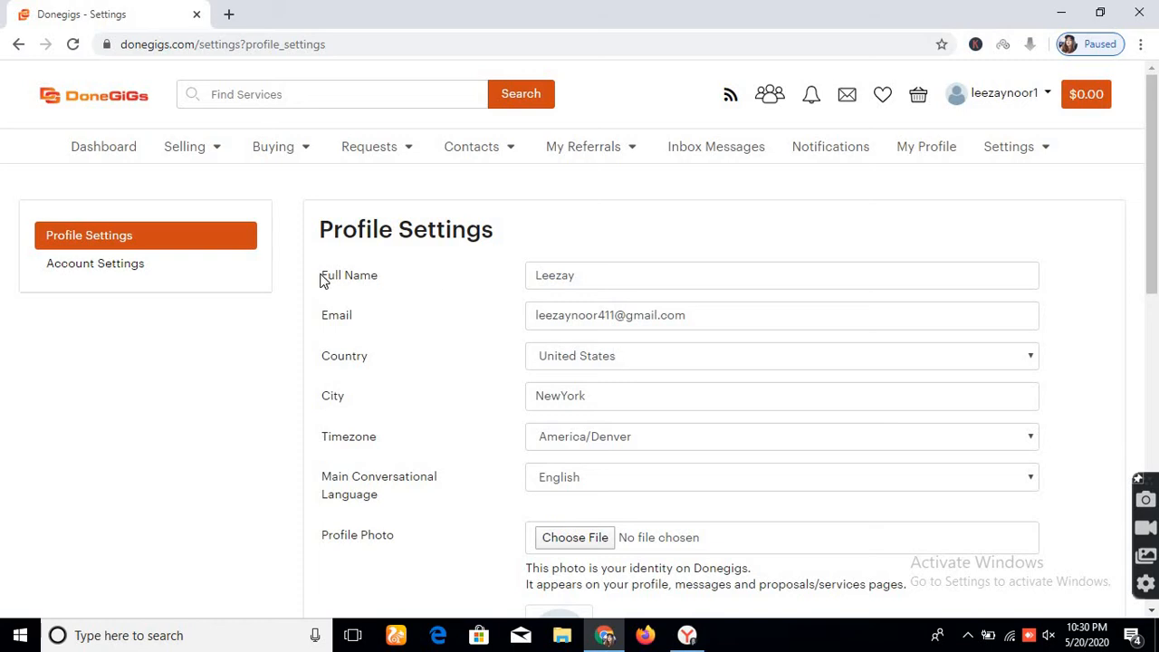
pyautogui.moveTo(335, 333)
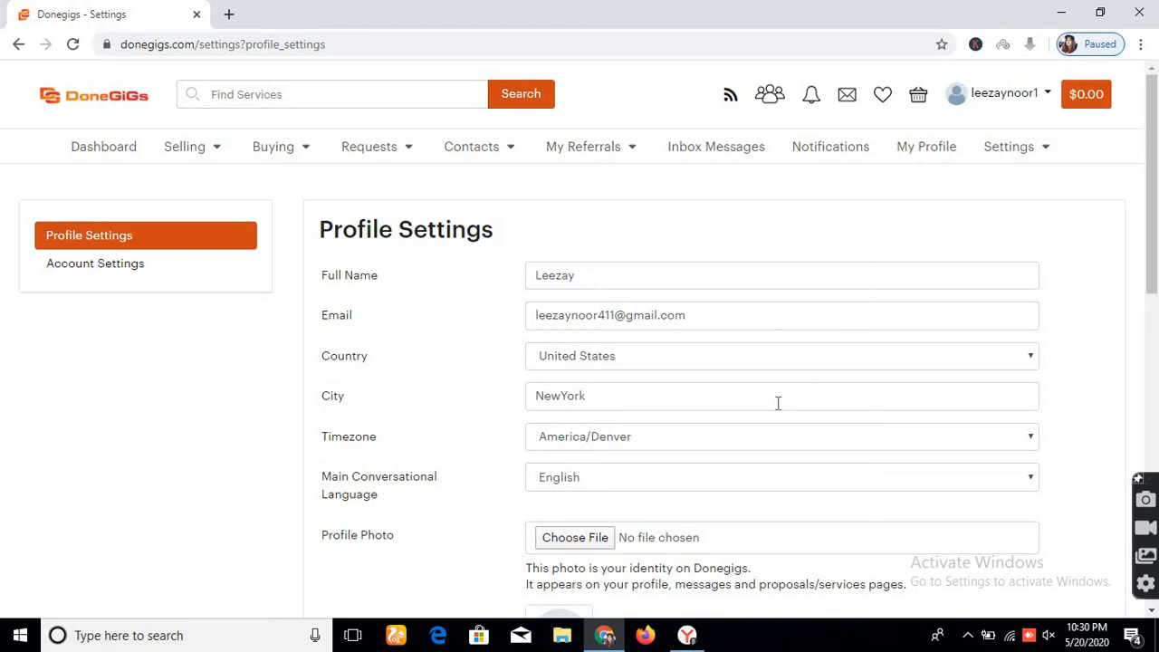
pyautogui.moveTo(410, 497)
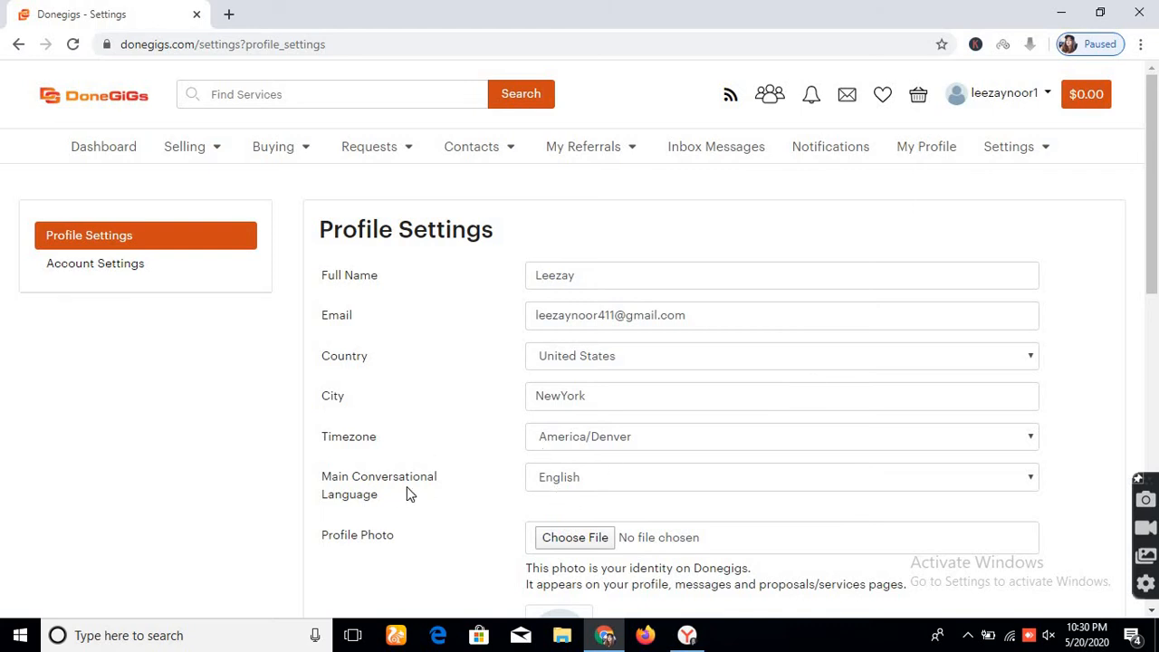
pyautogui.moveTo(758, 494)
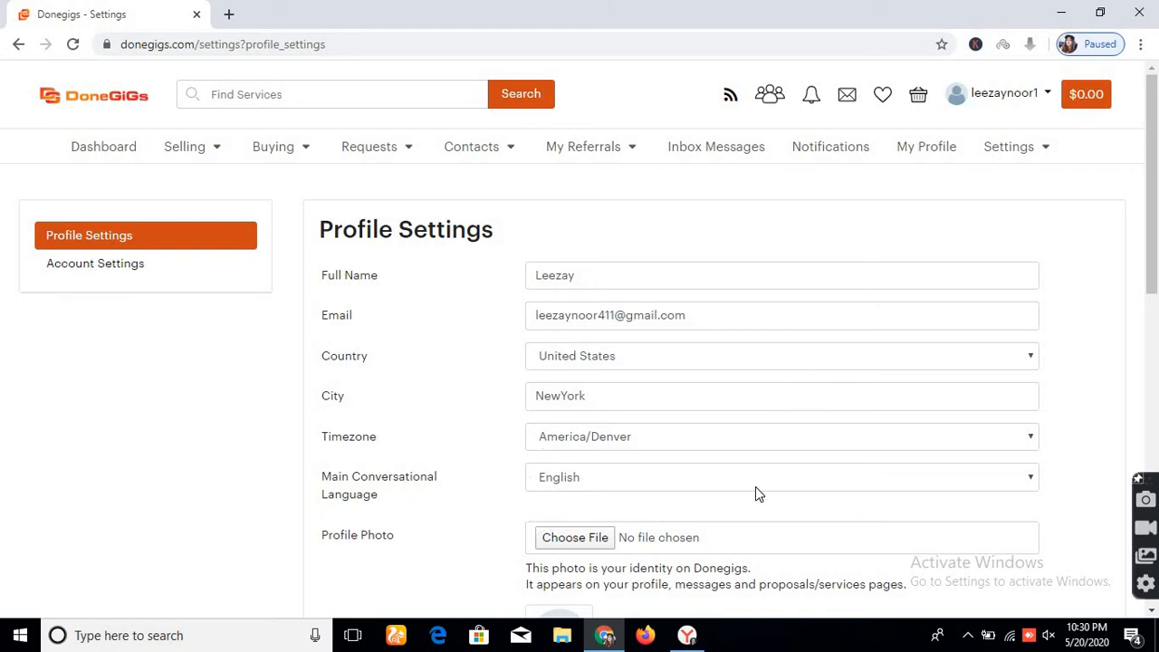
pyautogui.scroll(-3)
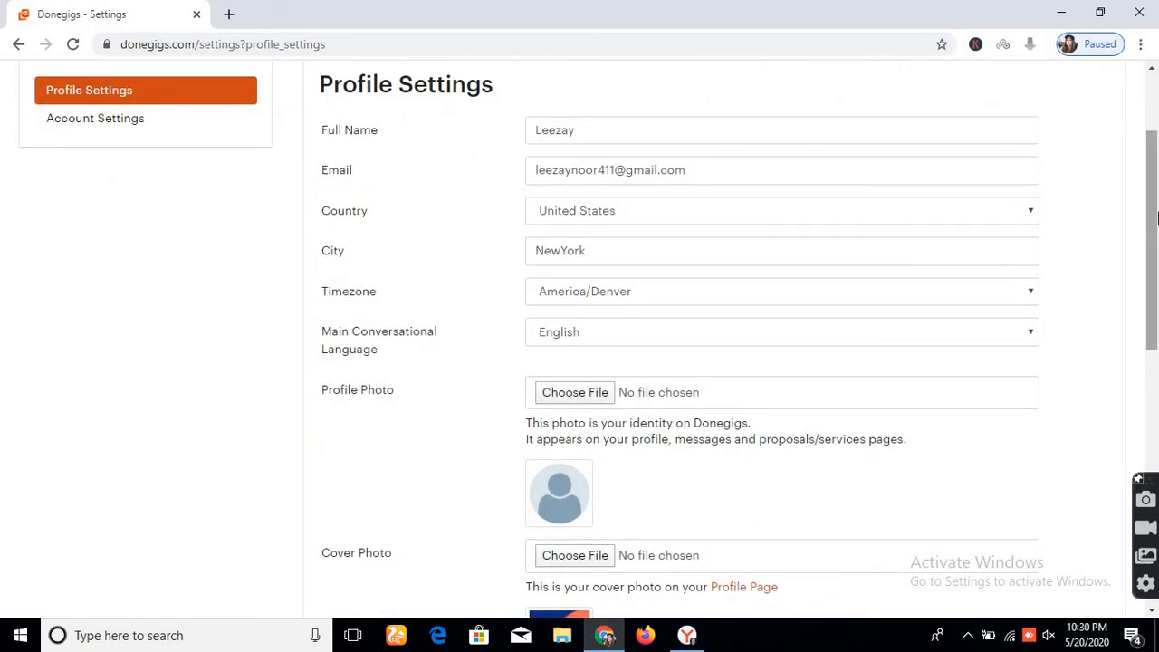
pyautogui.scroll(-3)
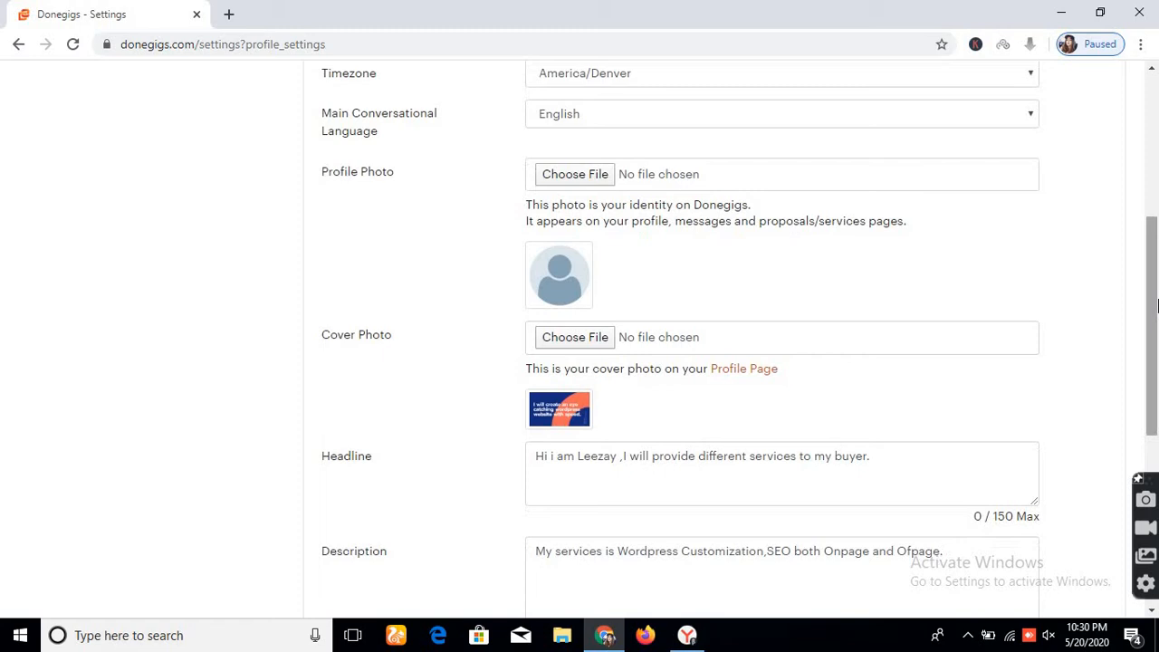
pyautogui.scroll(-3)
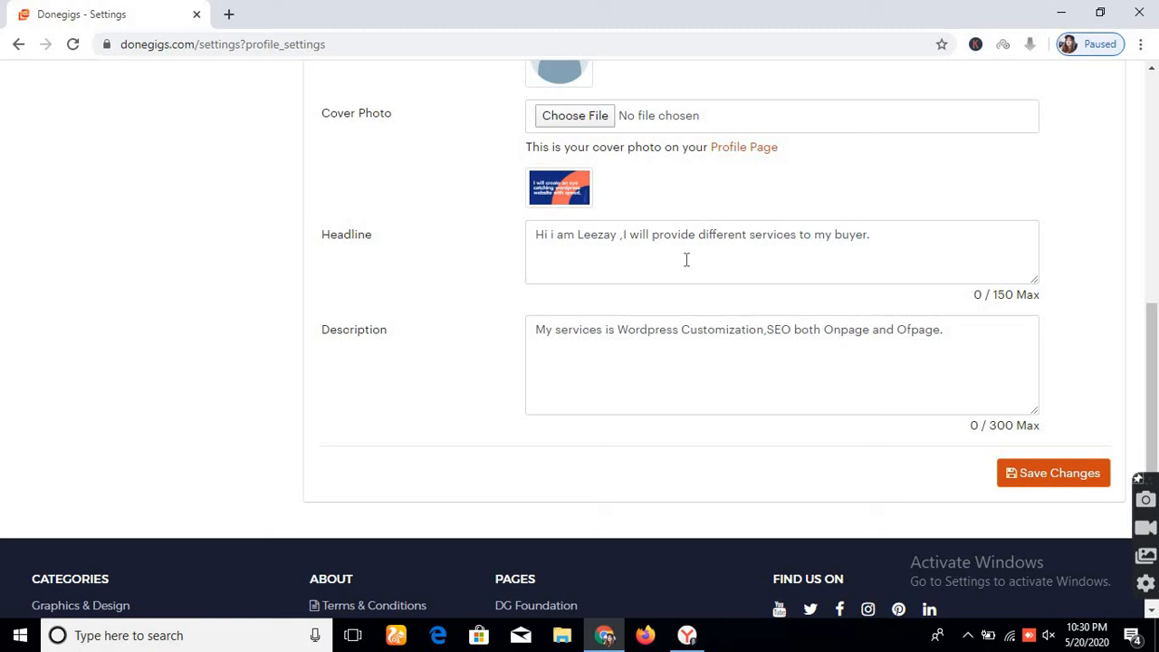
pyautogui.moveTo(574, 392)
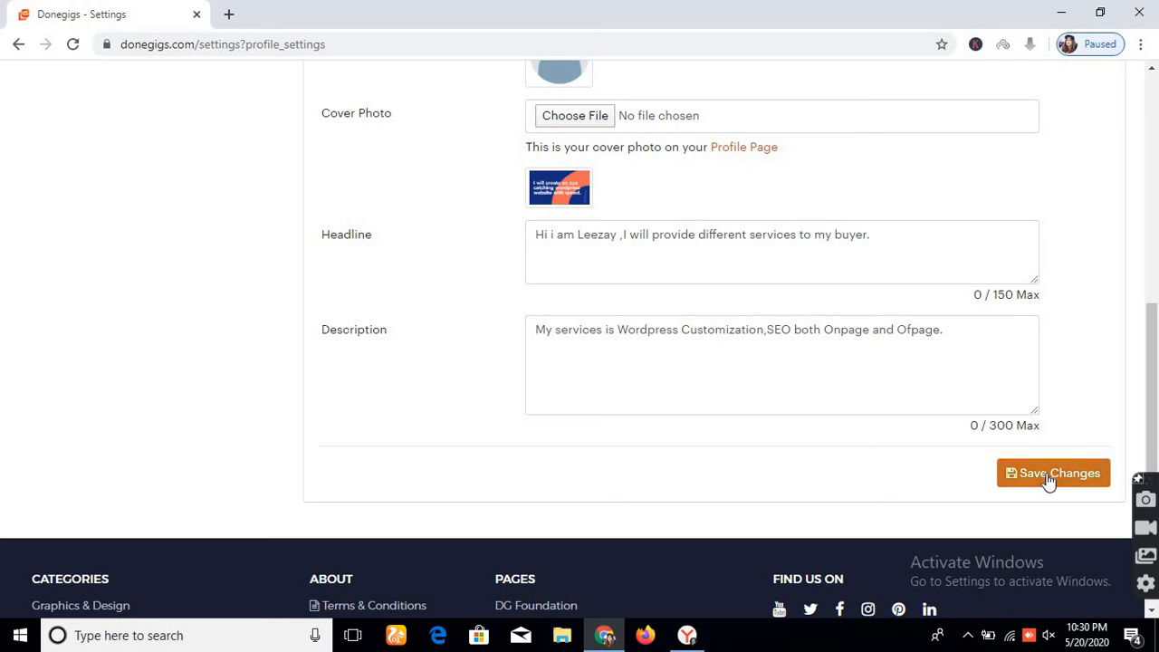
# Save the profile settings unchanged with Save Changes.
pyautogui.click(1053, 473)
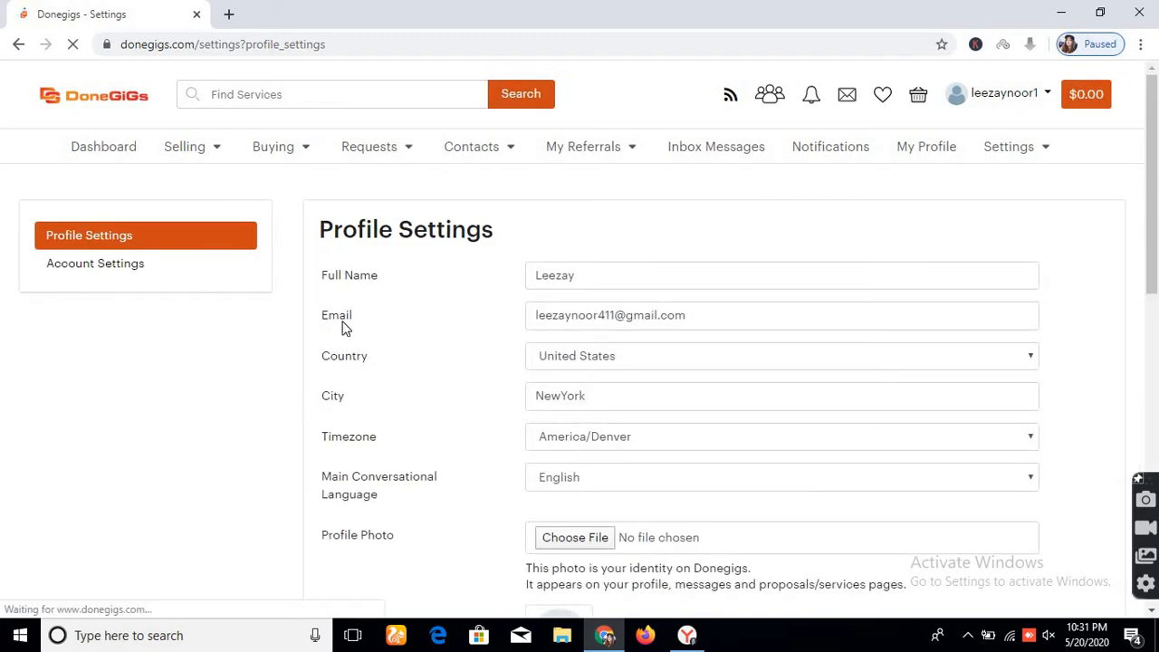
# Review Account Settings through PayPal, Payoneer, Mobile Money, Bitcoin, notifications and Change Password, leaving all blank.
pyautogui.click(106, 263)
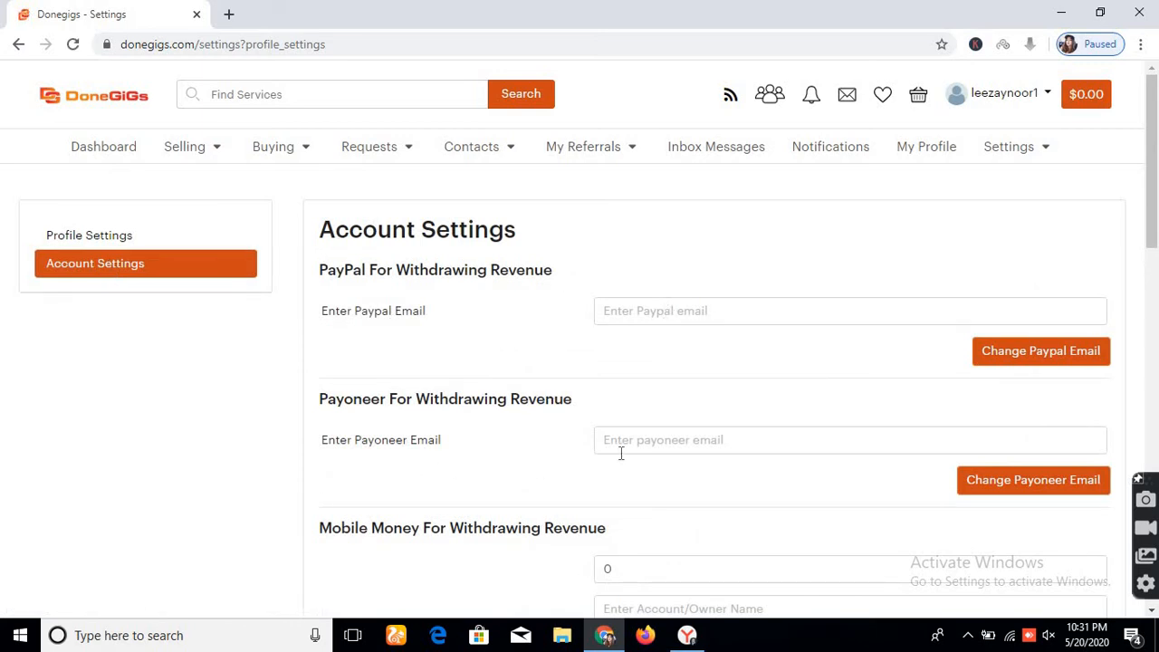
pyautogui.scroll(-3)
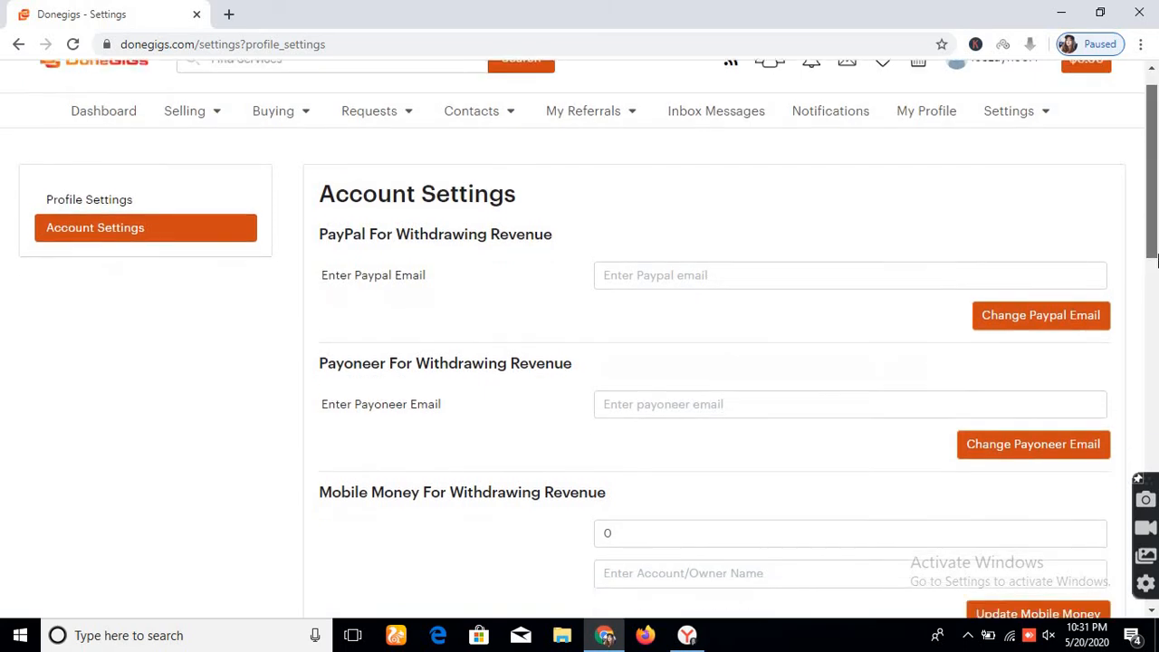
pyautogui.scroll(-3)
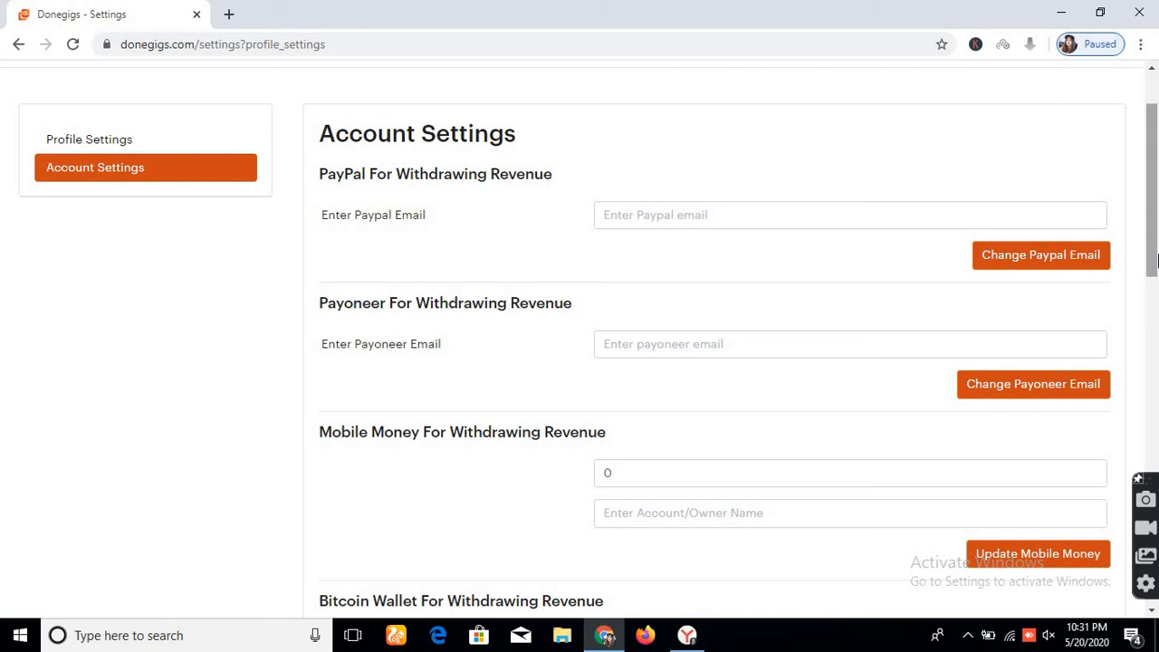
pyautogui.scroll(-3)
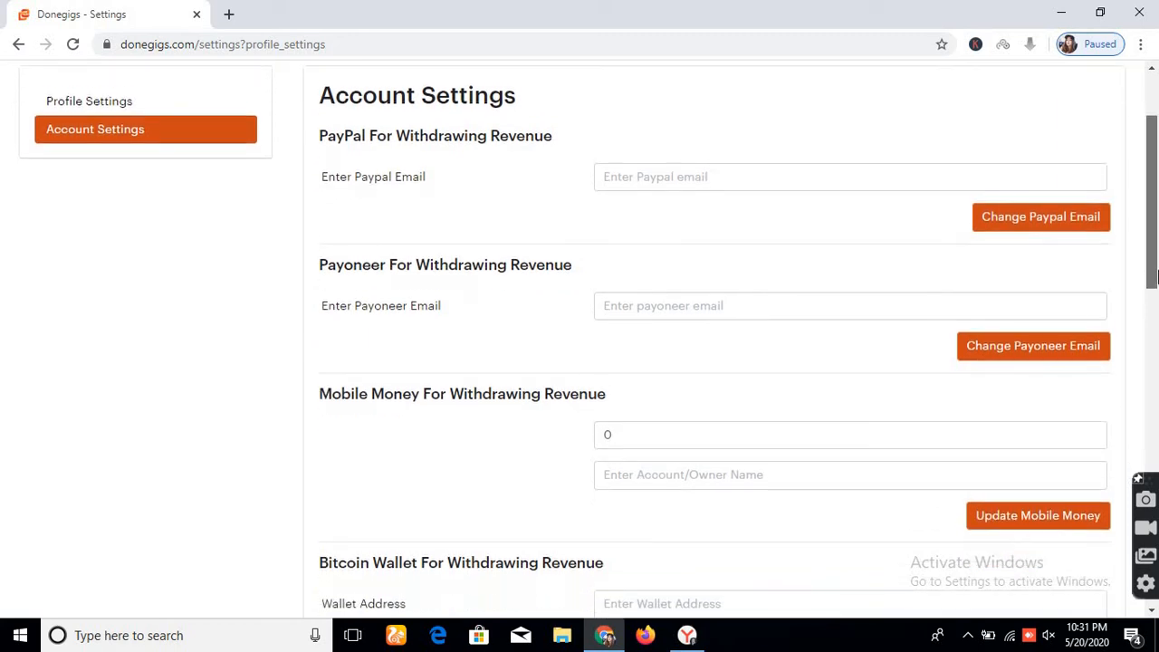
pyautogui.scroll(-3)
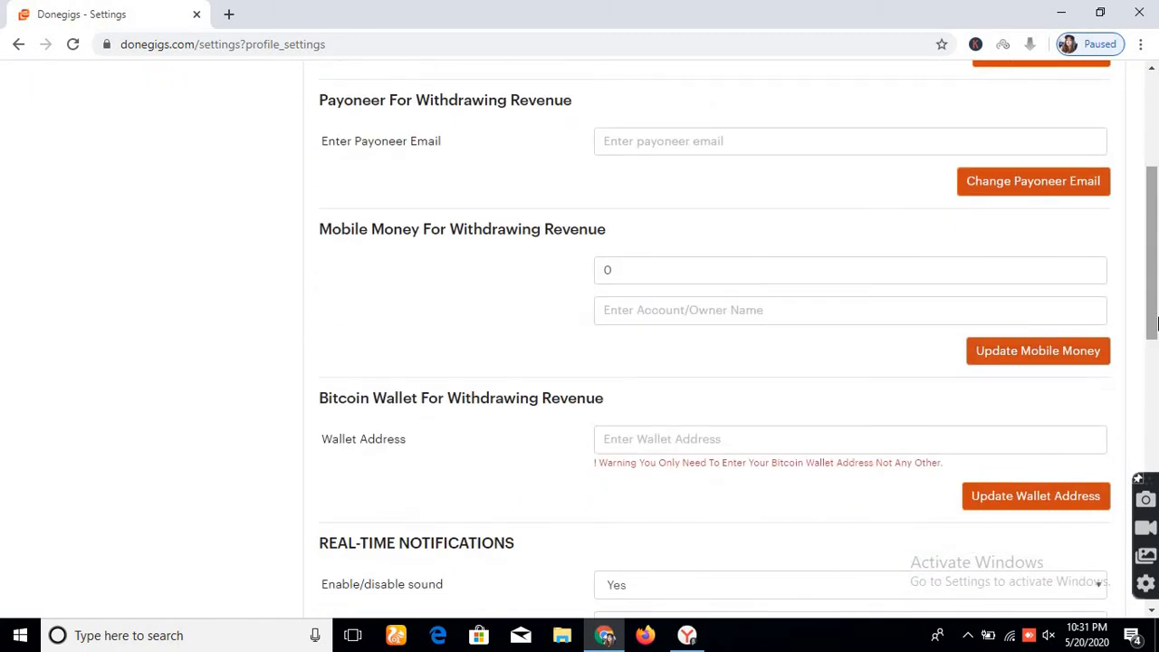
pyautogui.scroll(-3)
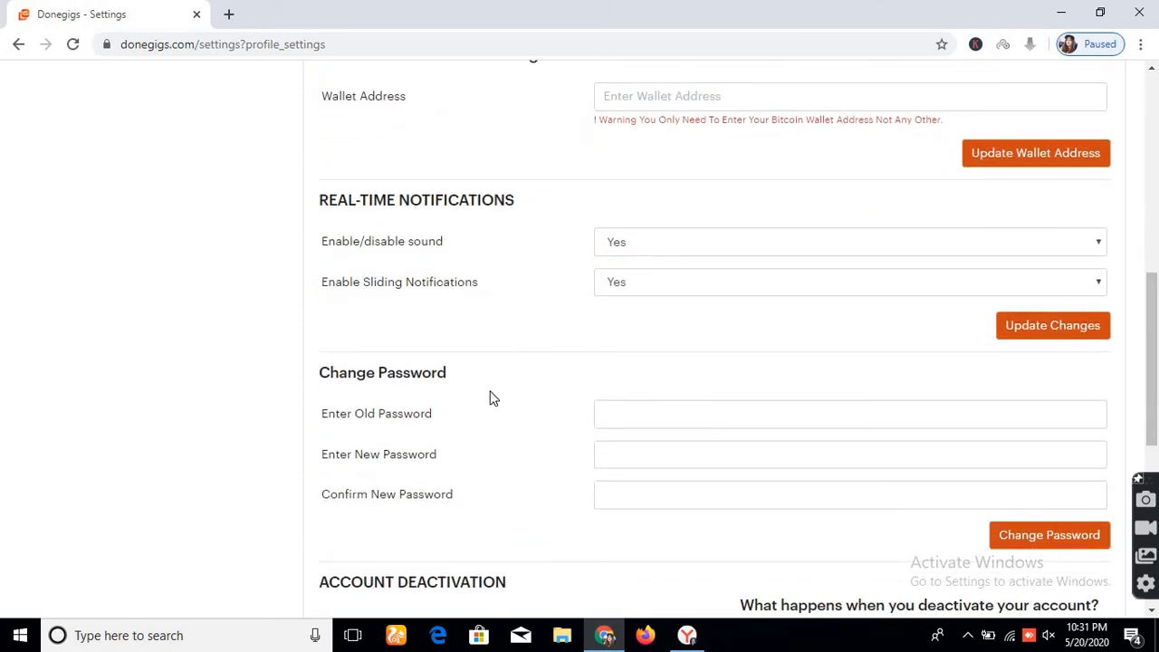
pyautogui.moveTo(494, 416)
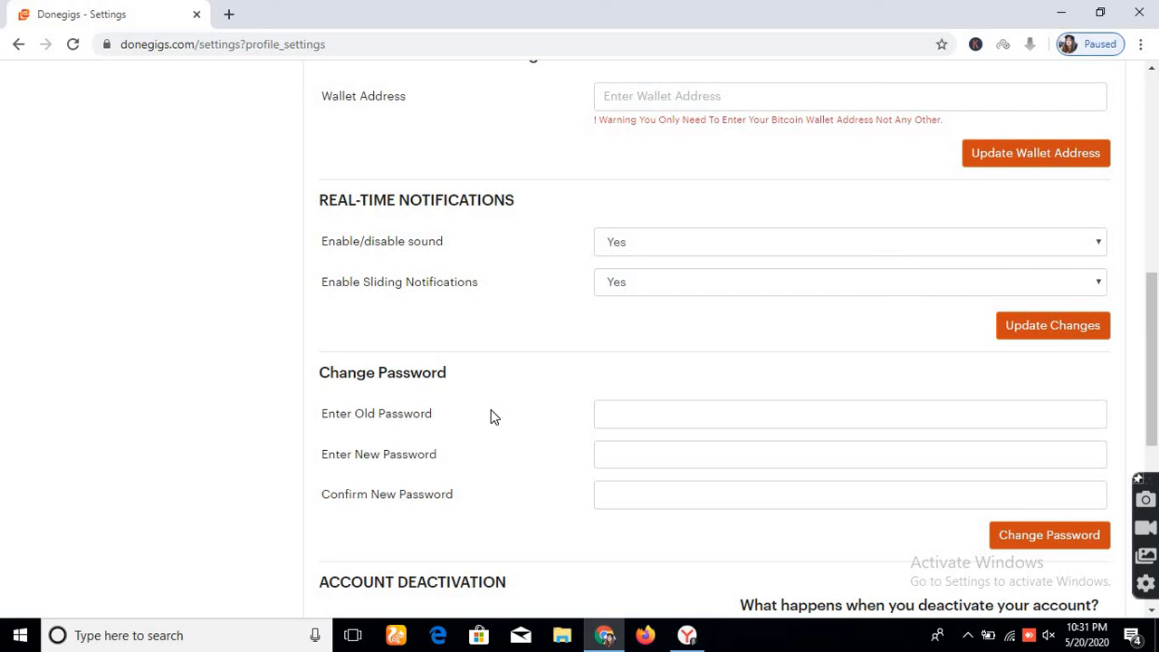
pyautogui.moveTo(401, 481)
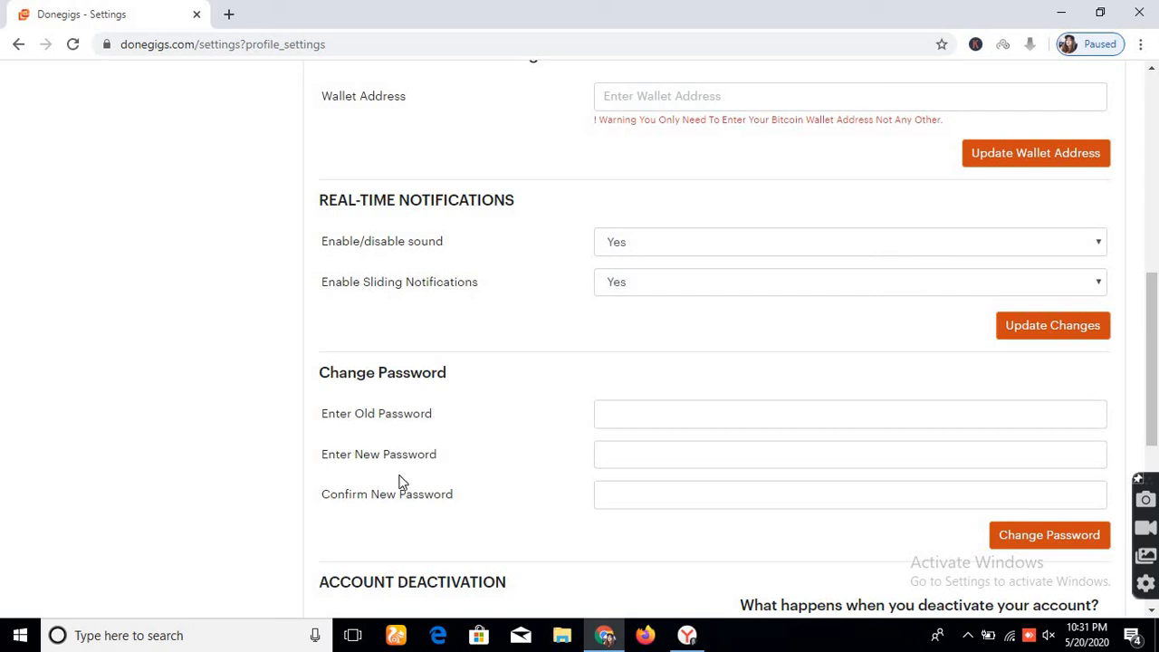
pyautogui.moveTo(1028, 562)
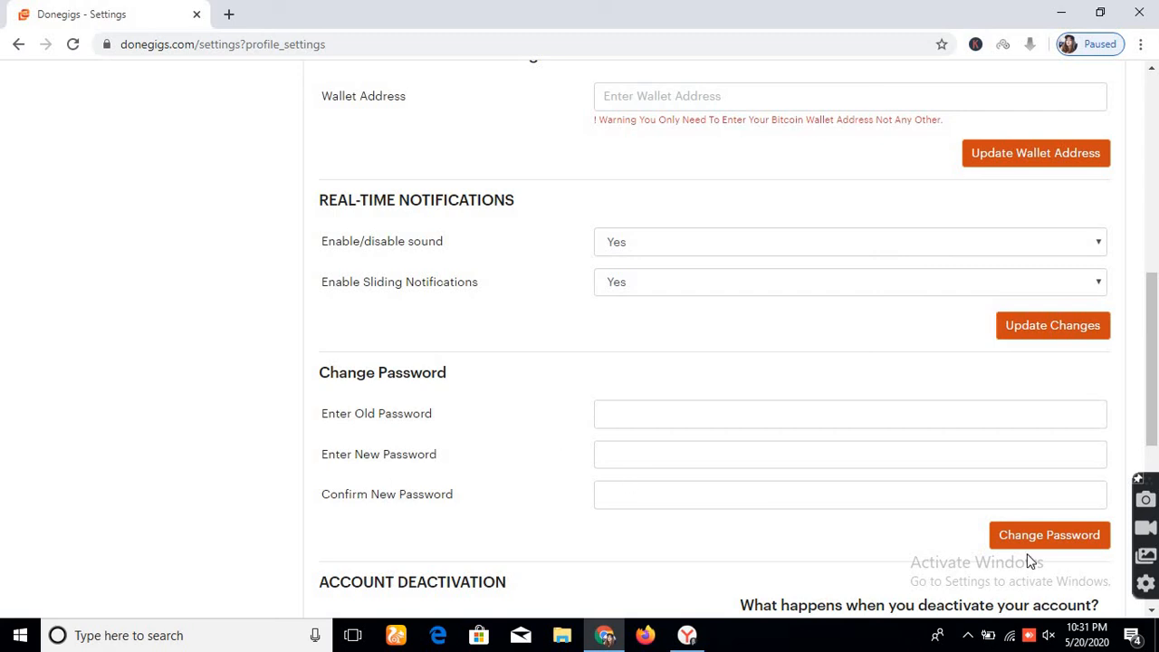
pyautogui.scroll(-3)
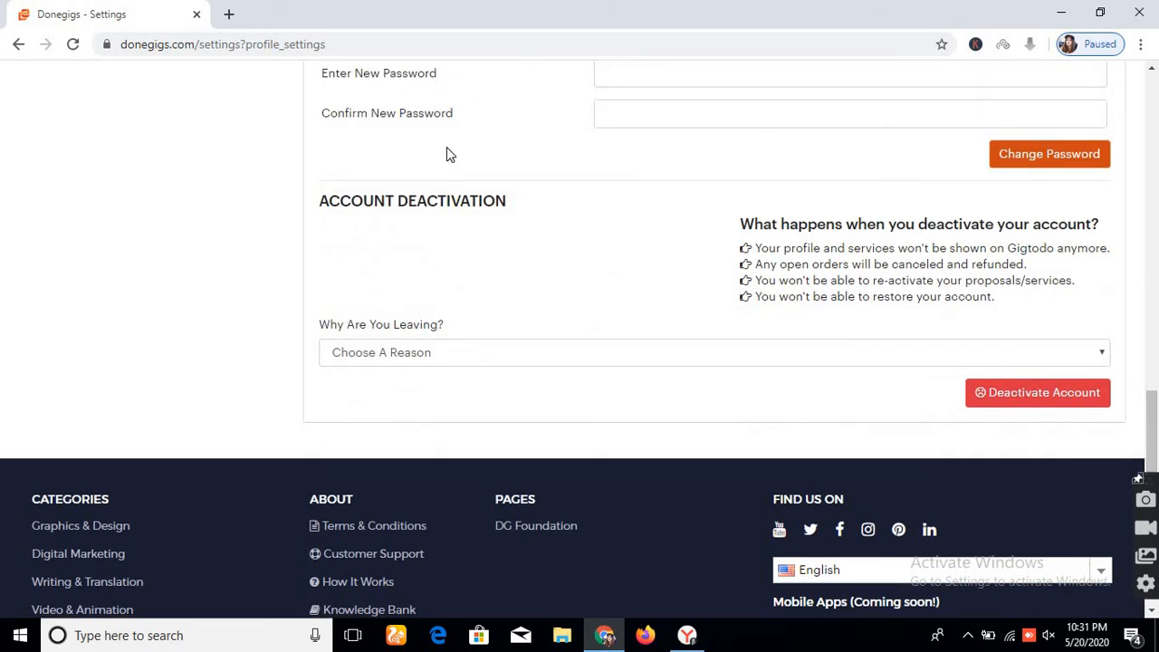
pyautogui.moveTo(507, 326)
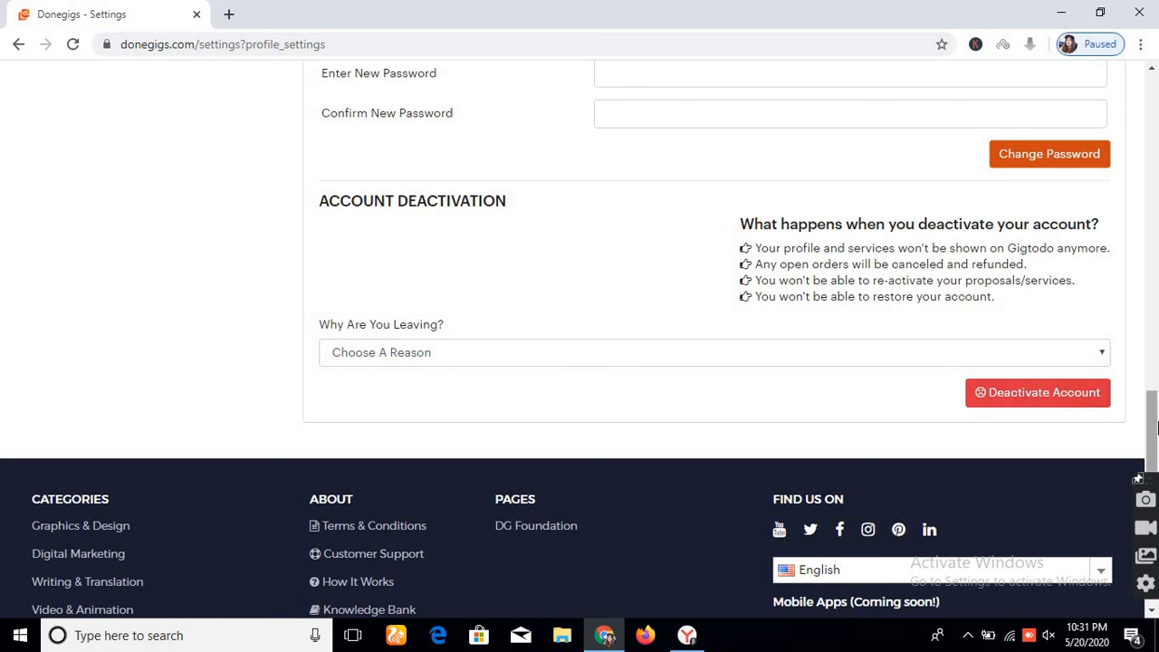
pyautogui.scroll(3)
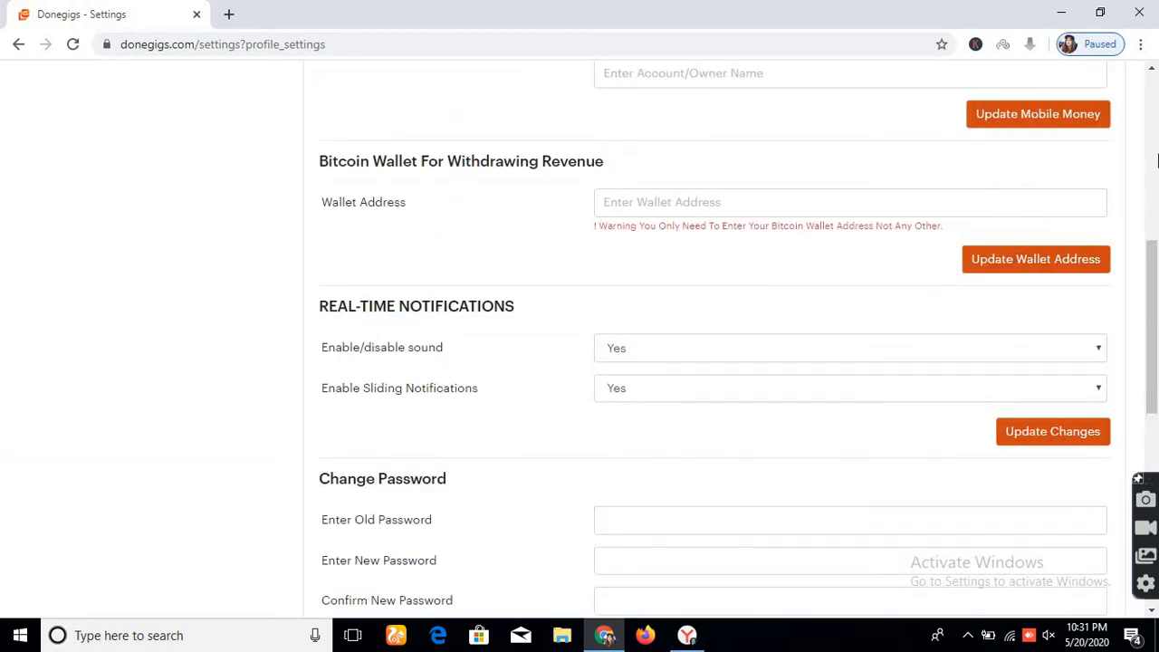